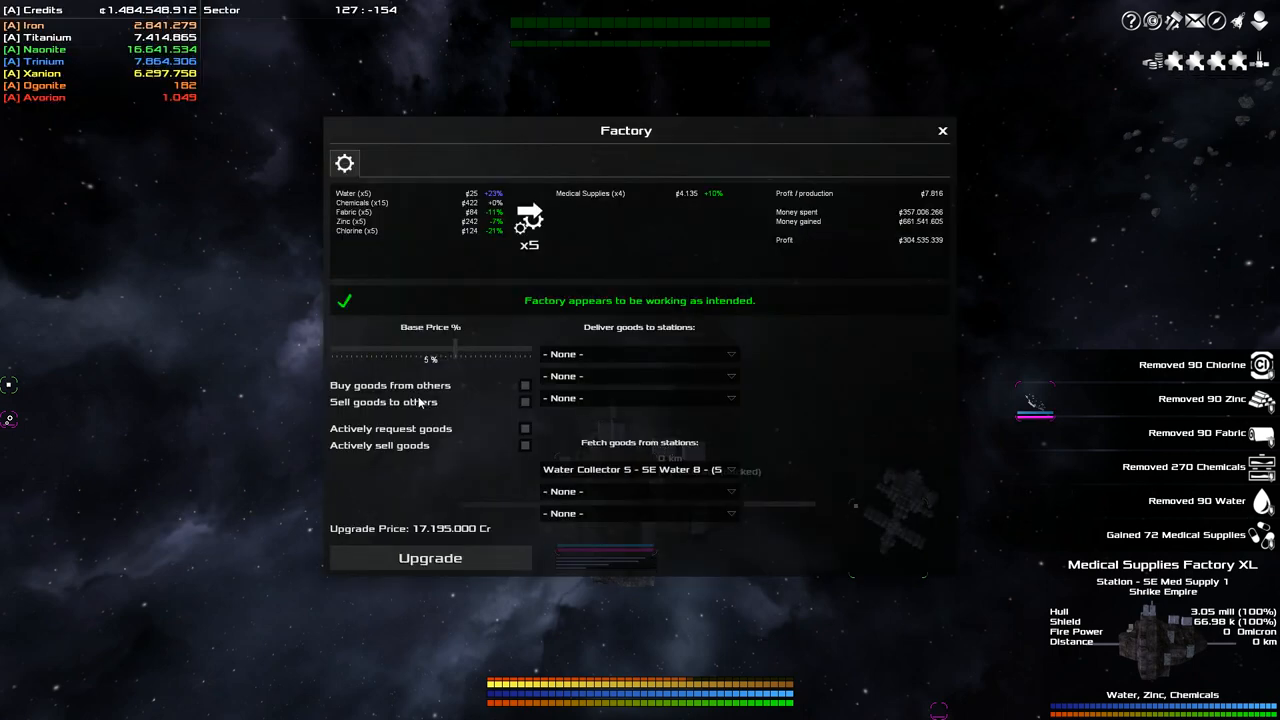
{"action": "mouse_move", "coordinate": [440, 428]}
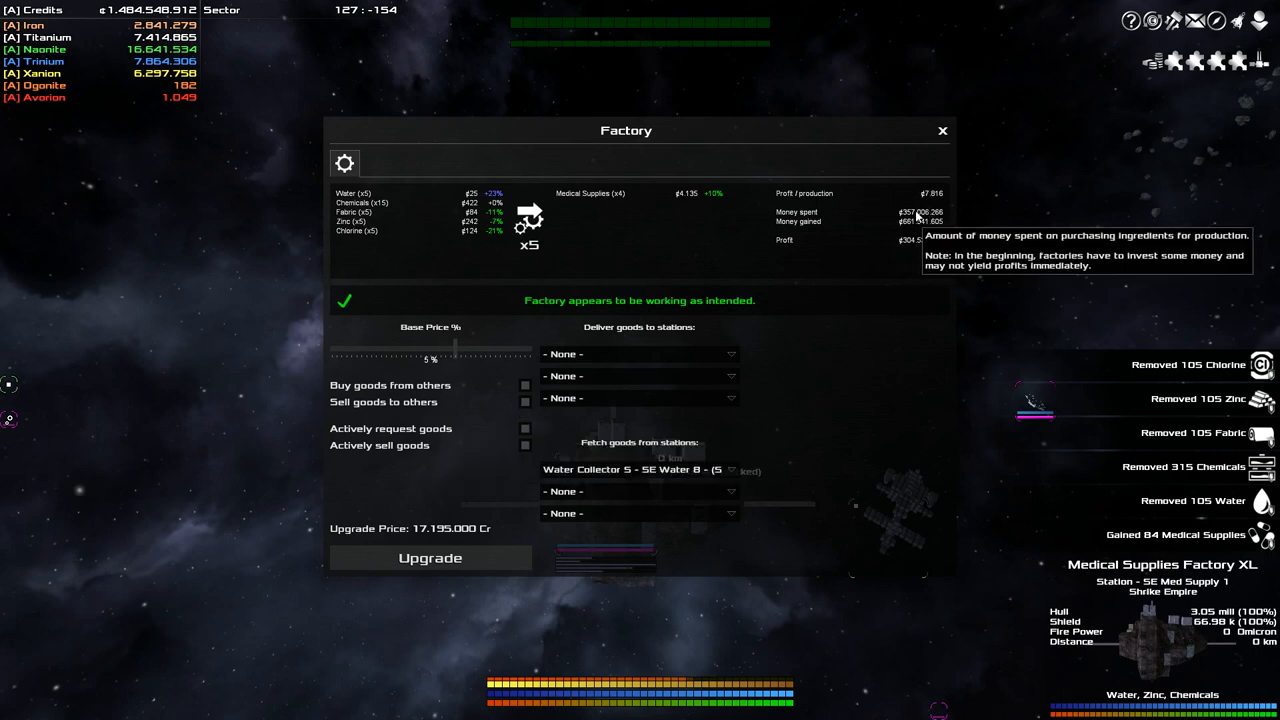
{"action": "mouse_move", "coordinate": [922, 222]}
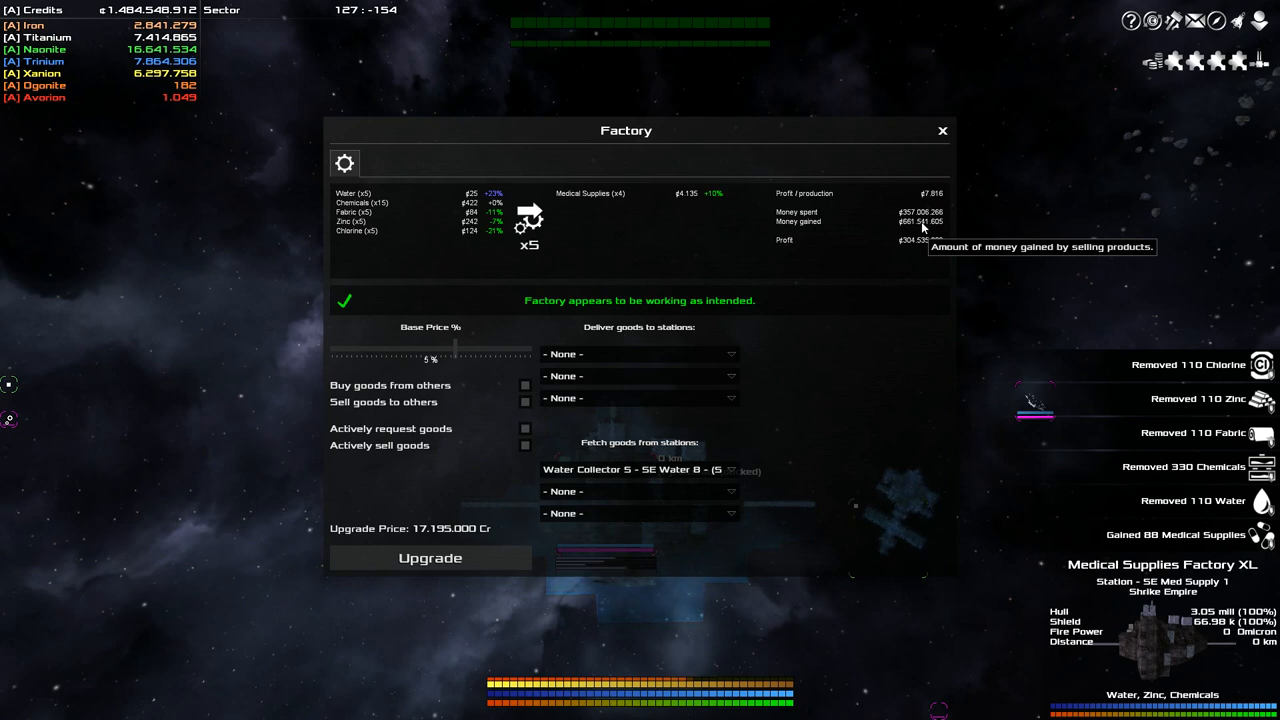
{"action": "mouse_move", "coordinate": [902, 249]}
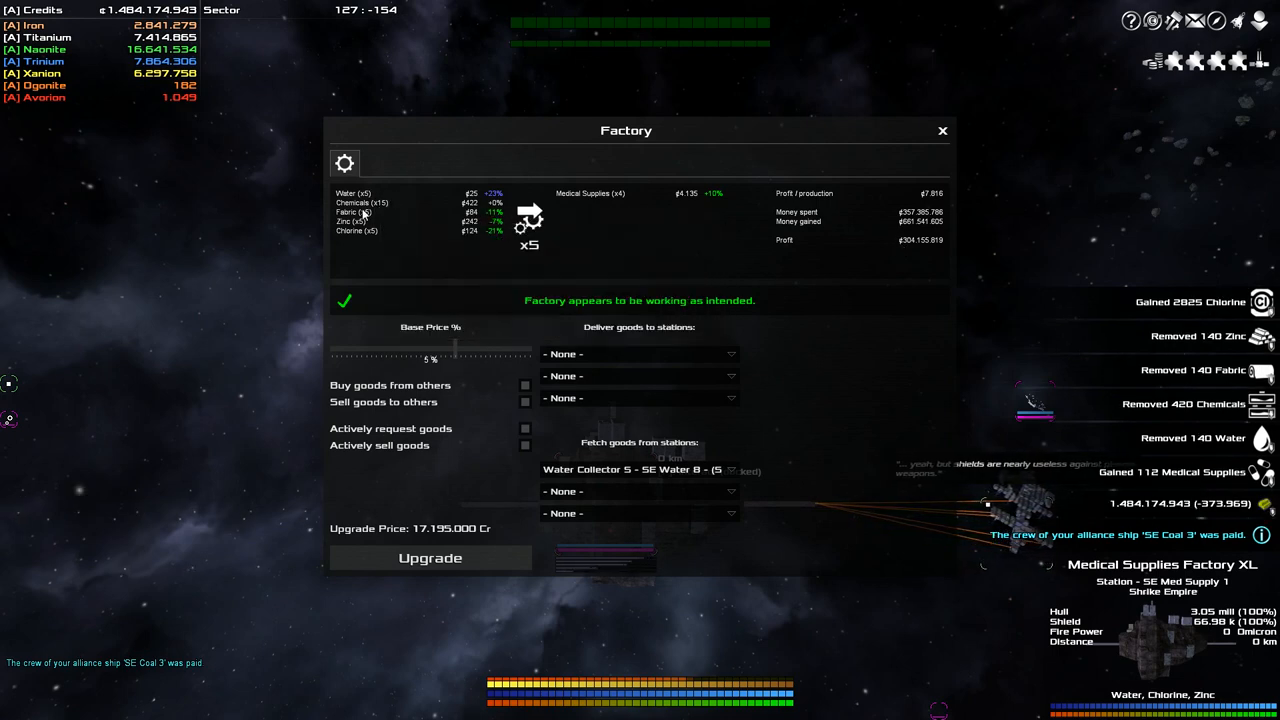
{"action": "mouse_move", "coordinate": [356, 230]}
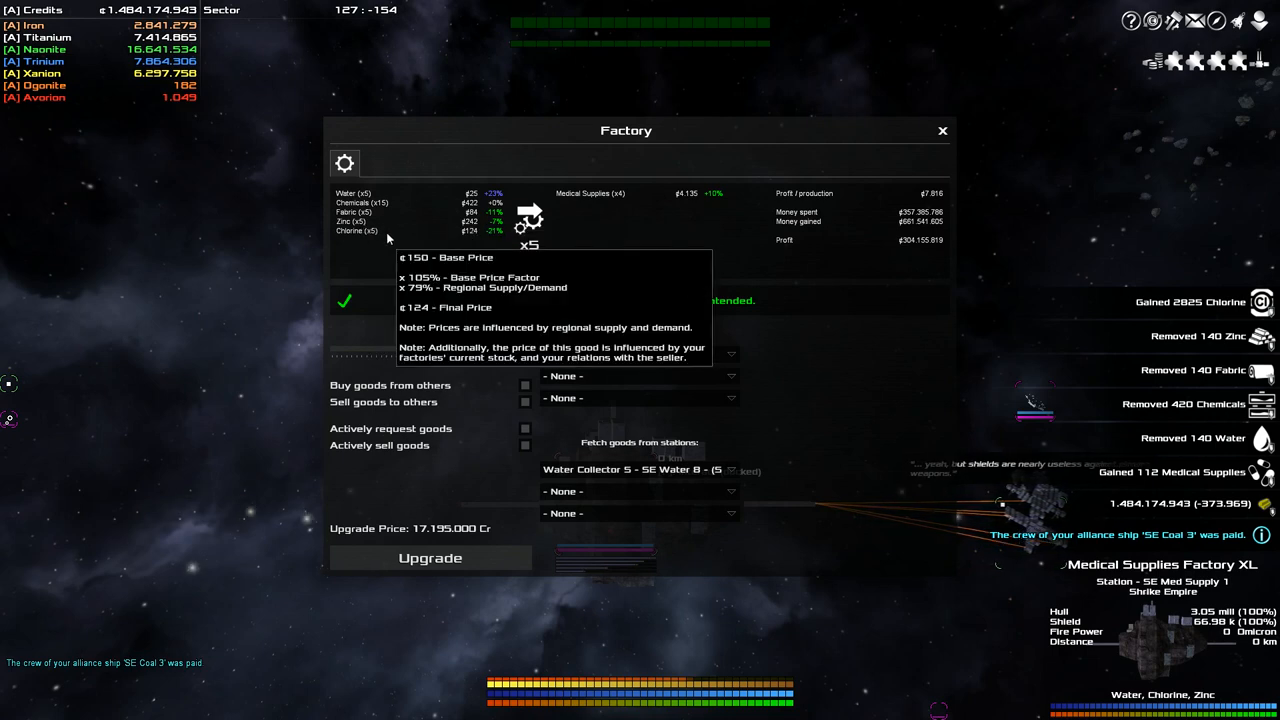
{"action": "mouse_move", "coordinate": [375, 245]}
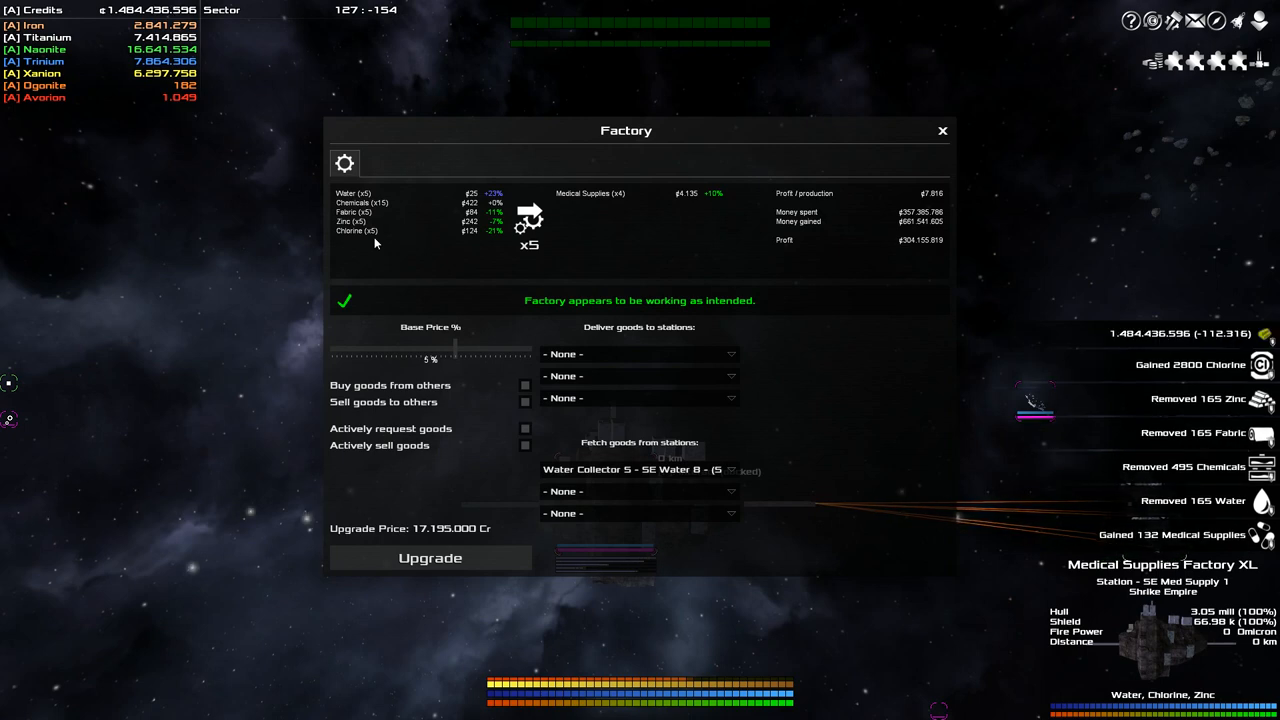
{"action": "mouse_move", "coordinate": [360, 211]}
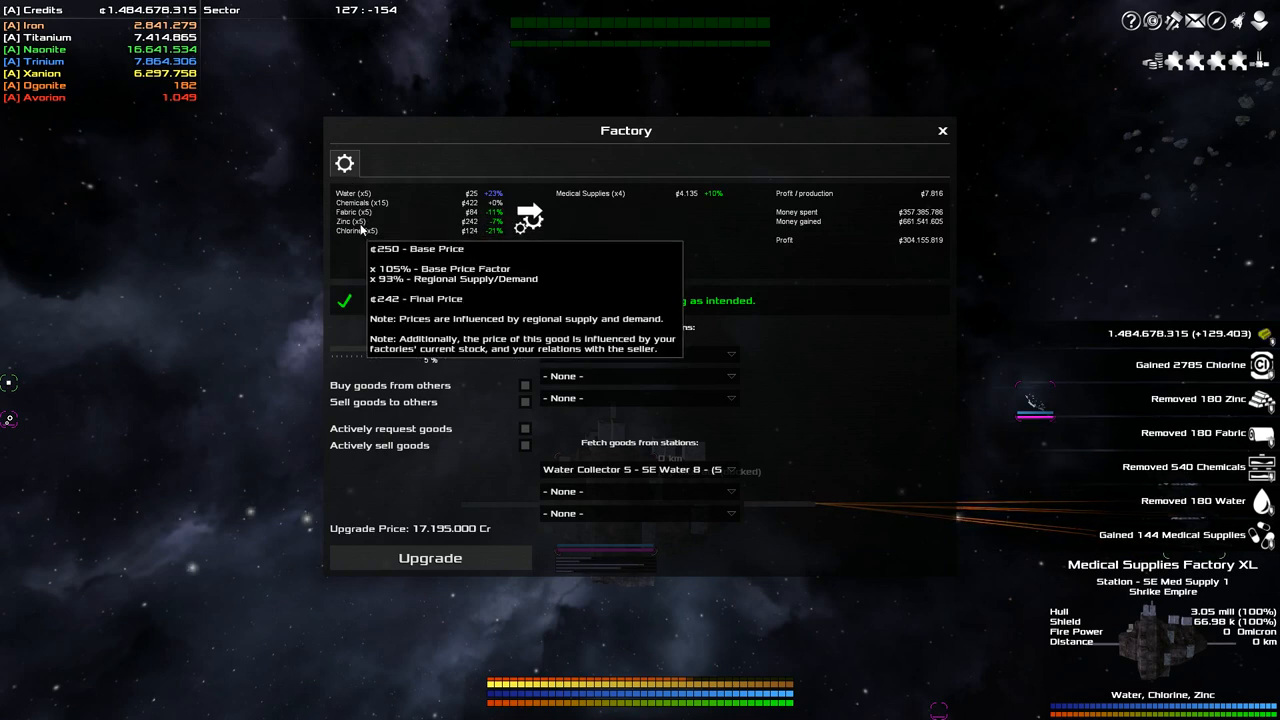
{"action": "mouse_move", "coordinate": [360, 228]}
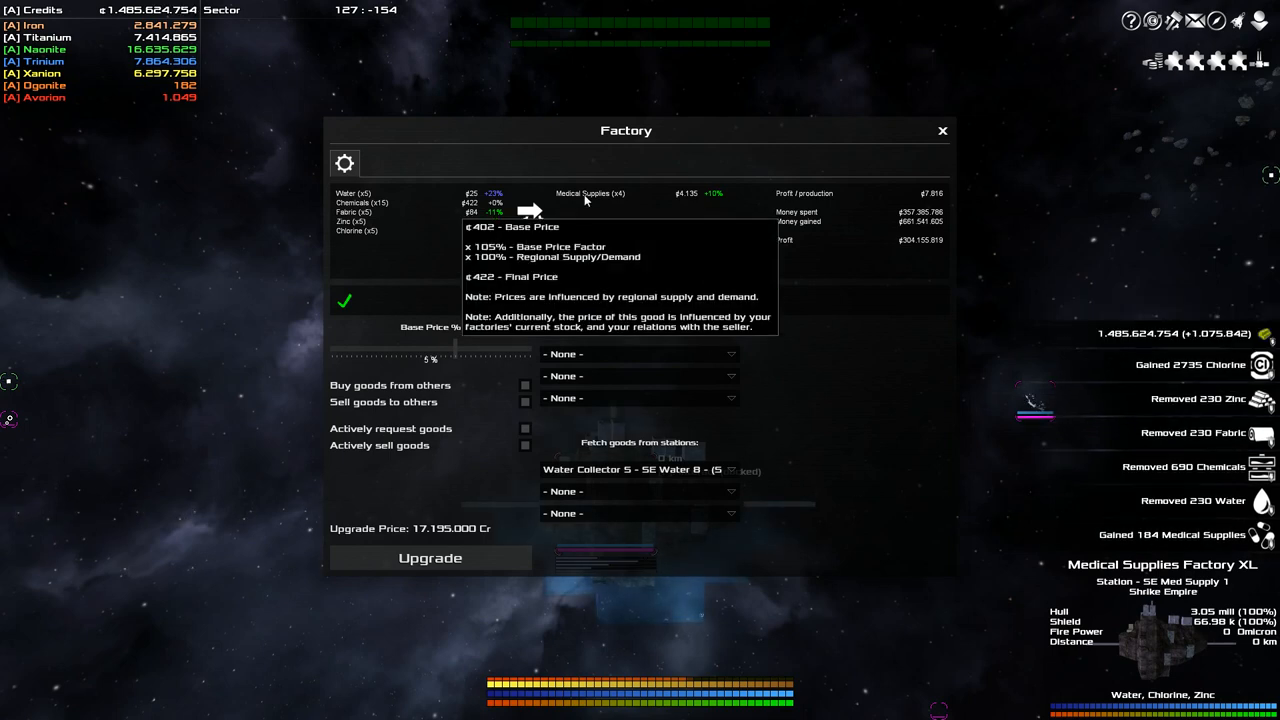
{"action": "mouse_move", "coordinate": [760, 404]}
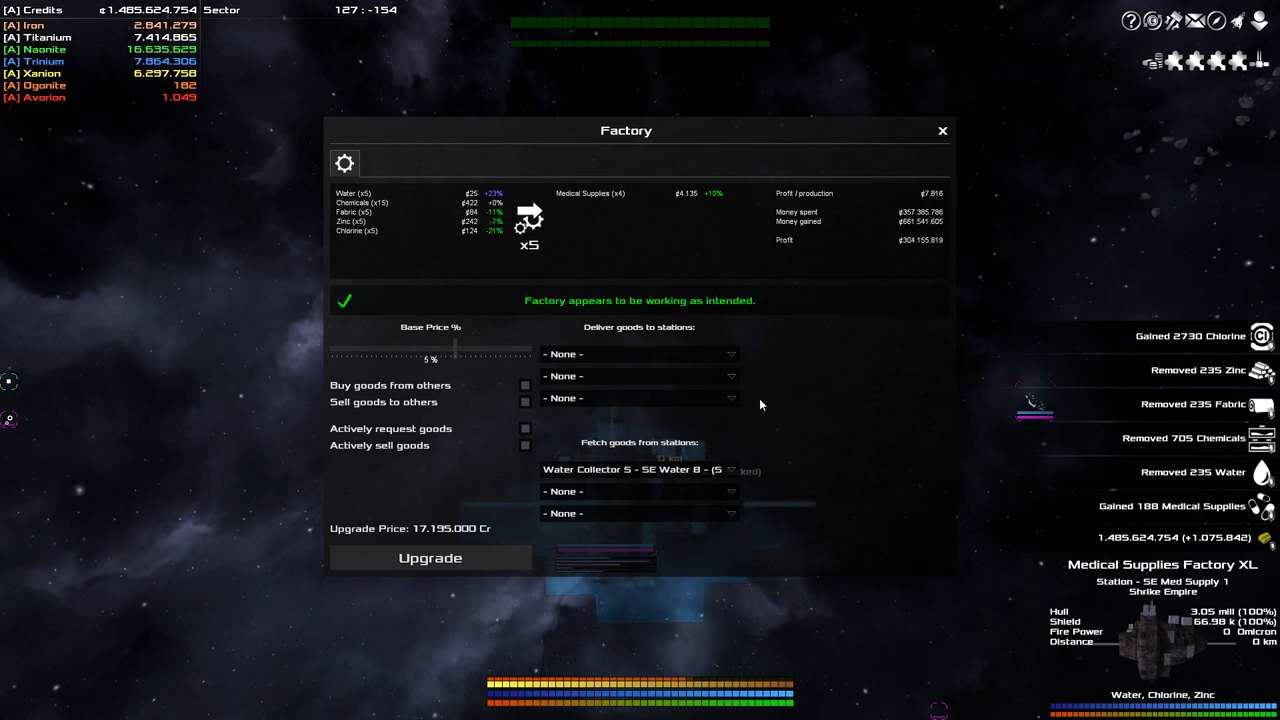
{"action": "mouse_move", "coordinate": [955, 168]}
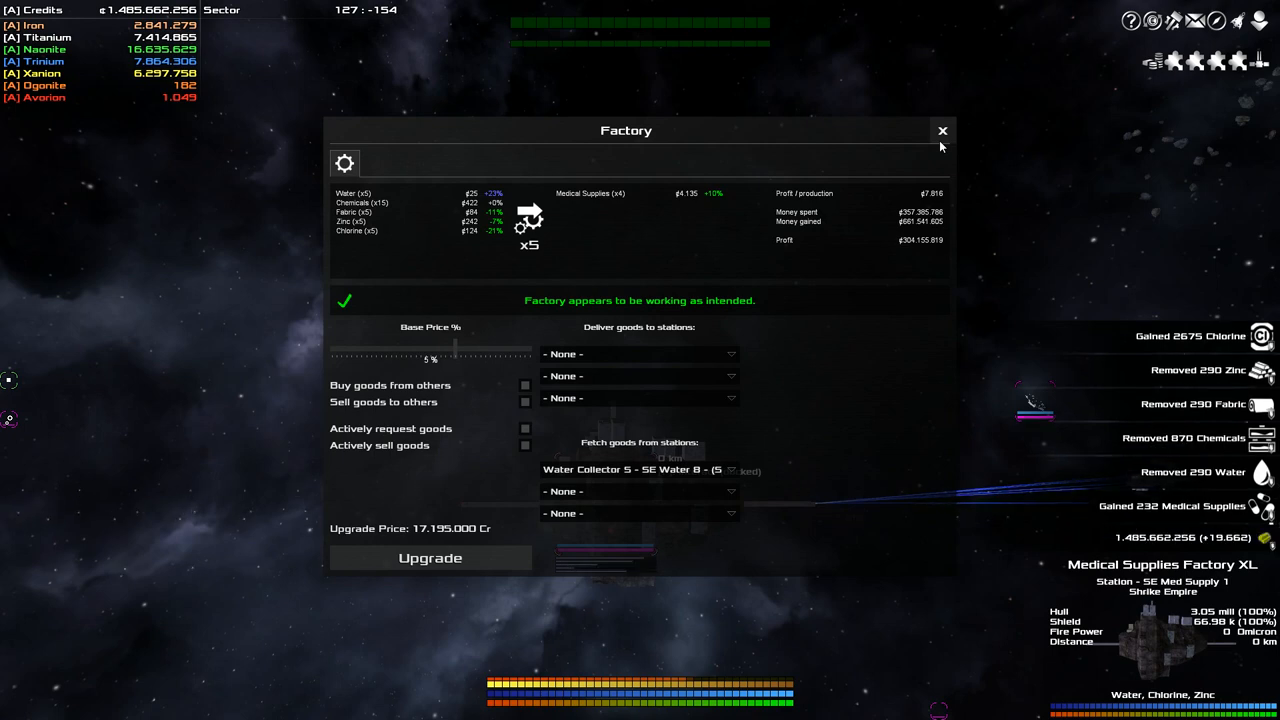
- Close the Medical Supplies Factory XL overview window
{"action": "left_click", "coordinate": [941, 131]}
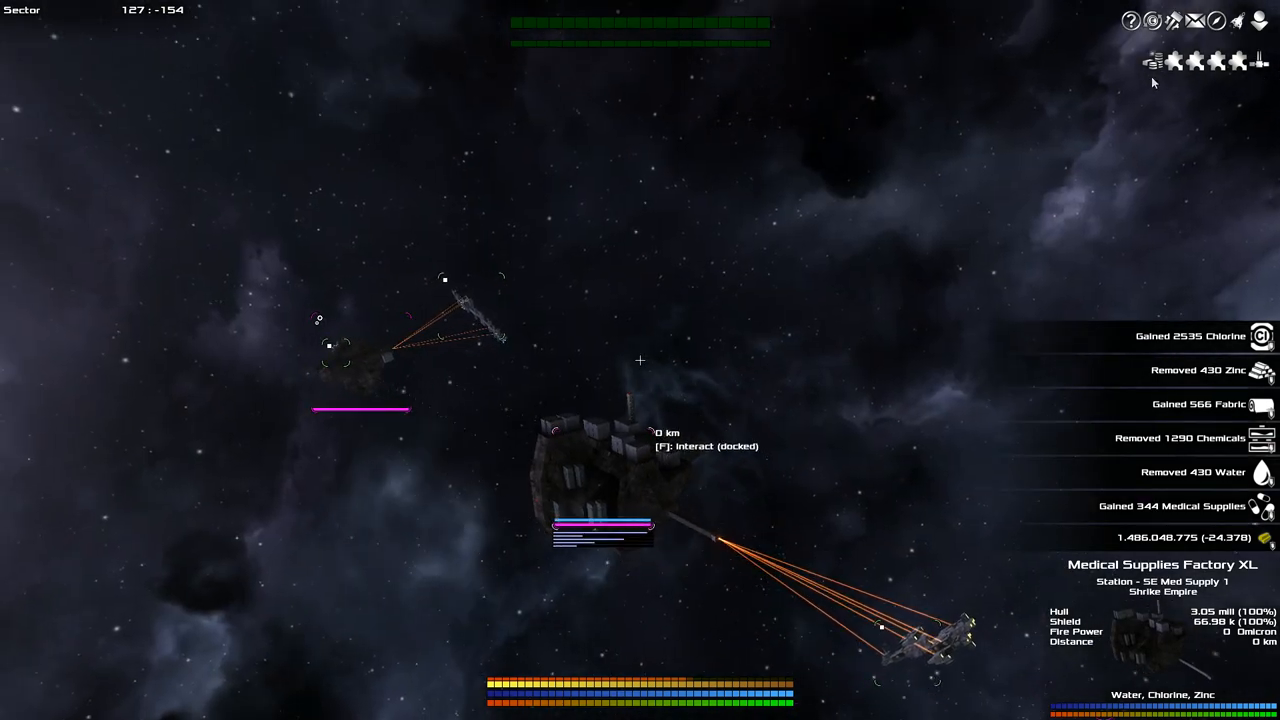
{"action": "mouse_move", "coordinate": [1153, 60]}
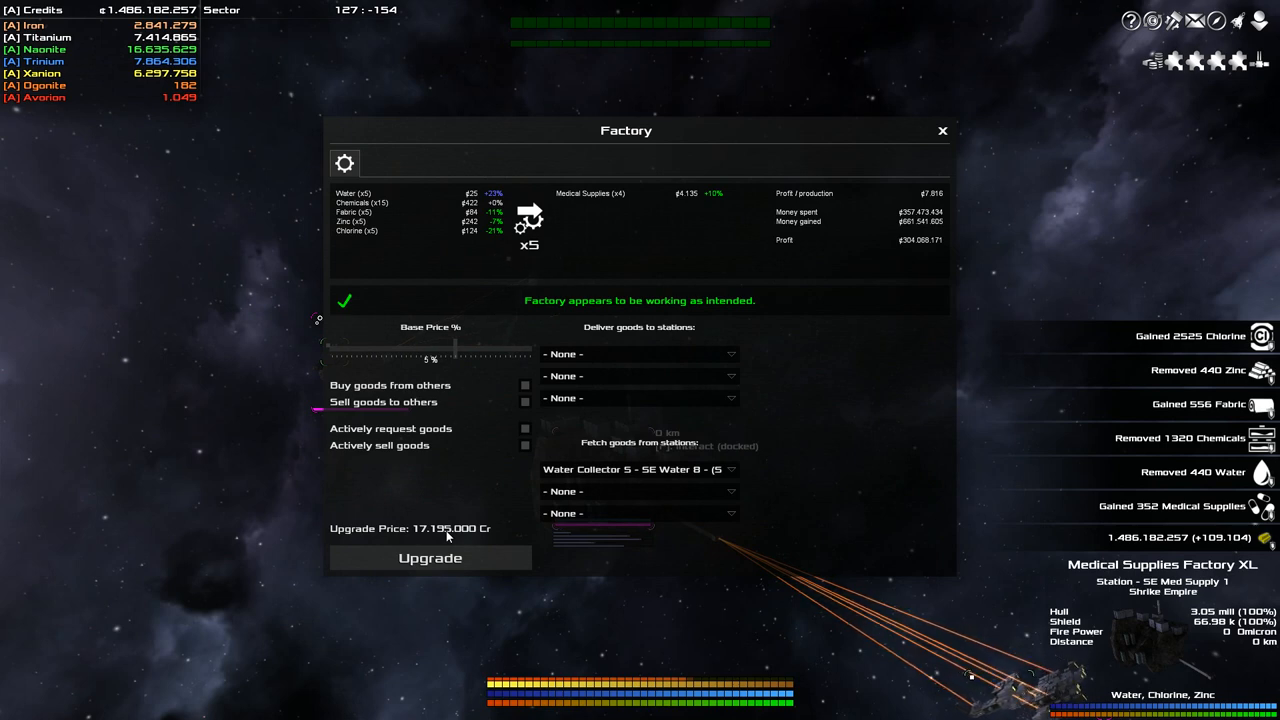
{"action": "mouse_move", "coordinate": [445, 558]}
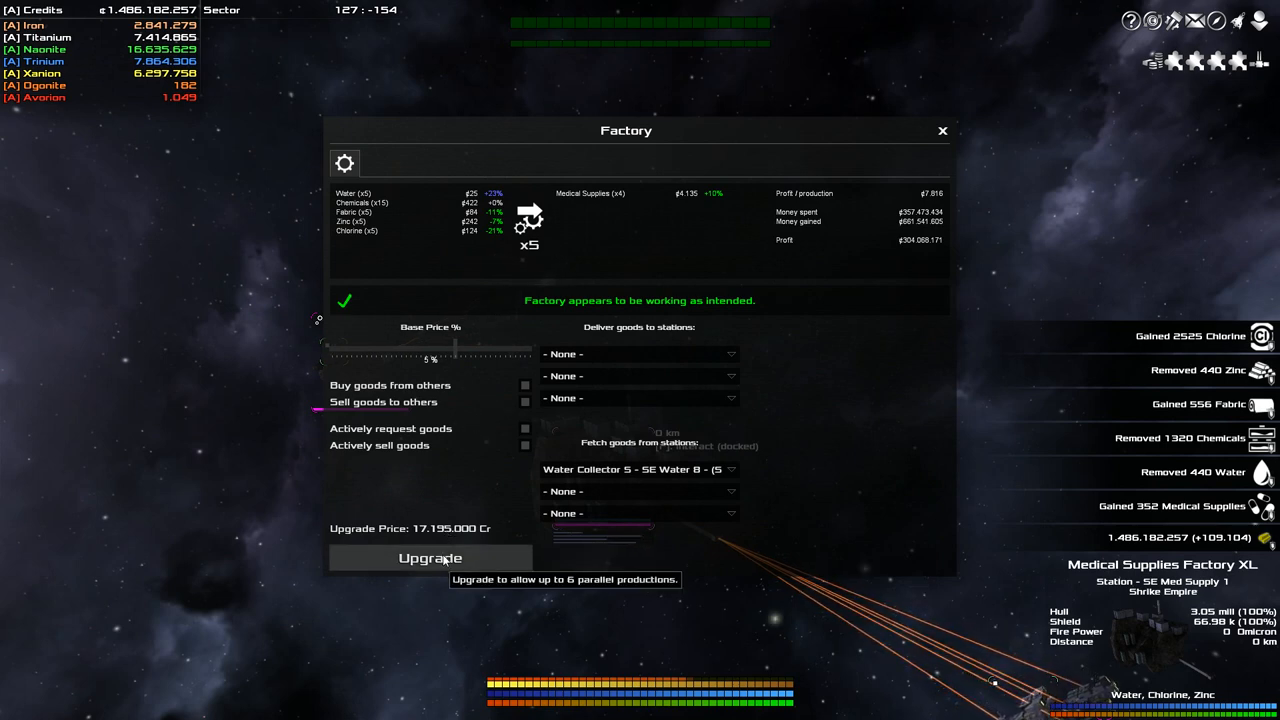
{"action": "mouse_move", "coordinate": [575, 550]}
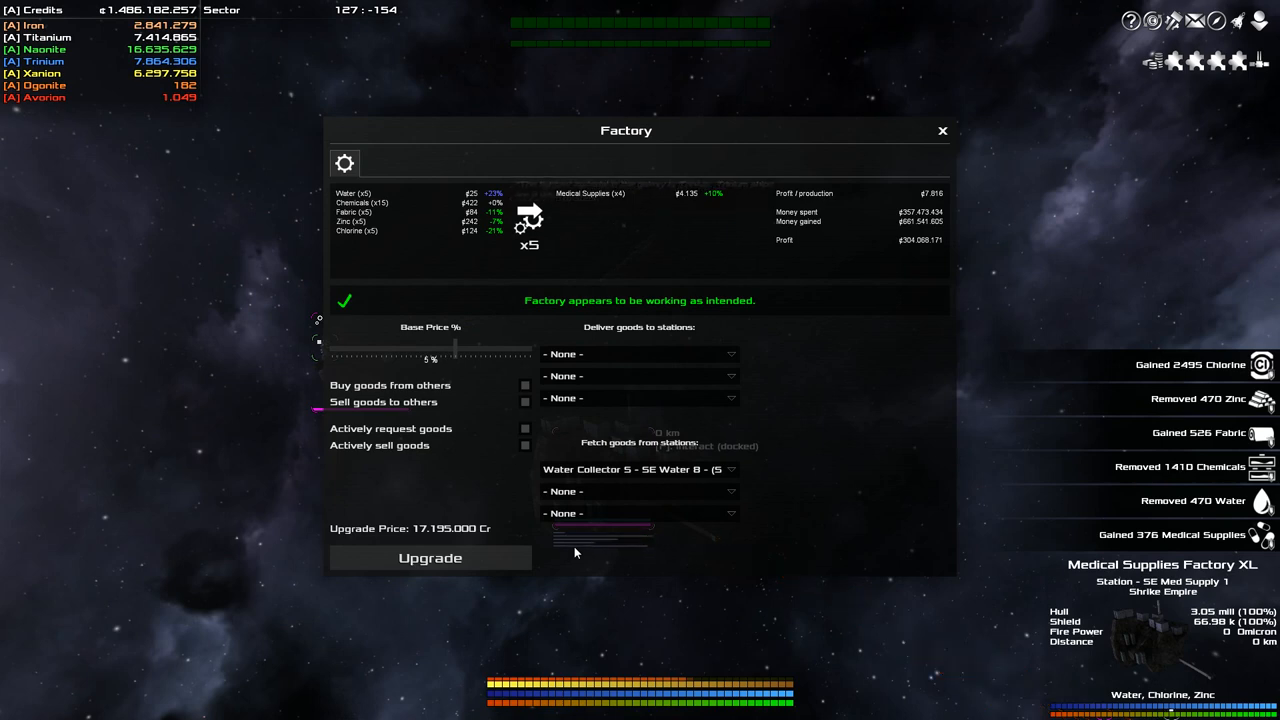
{"action": "mouse_move", "coordinate": [485, 553]}
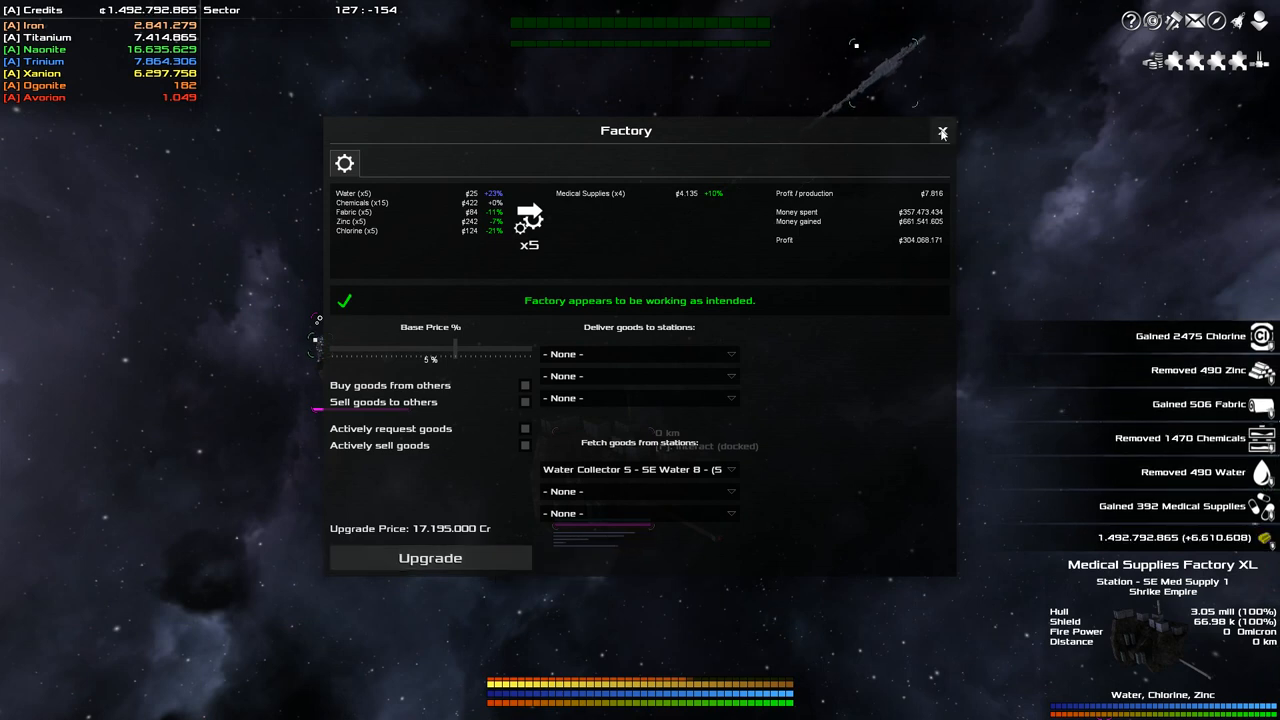
{"action": "left_click", "coordinate": [941, 133]}
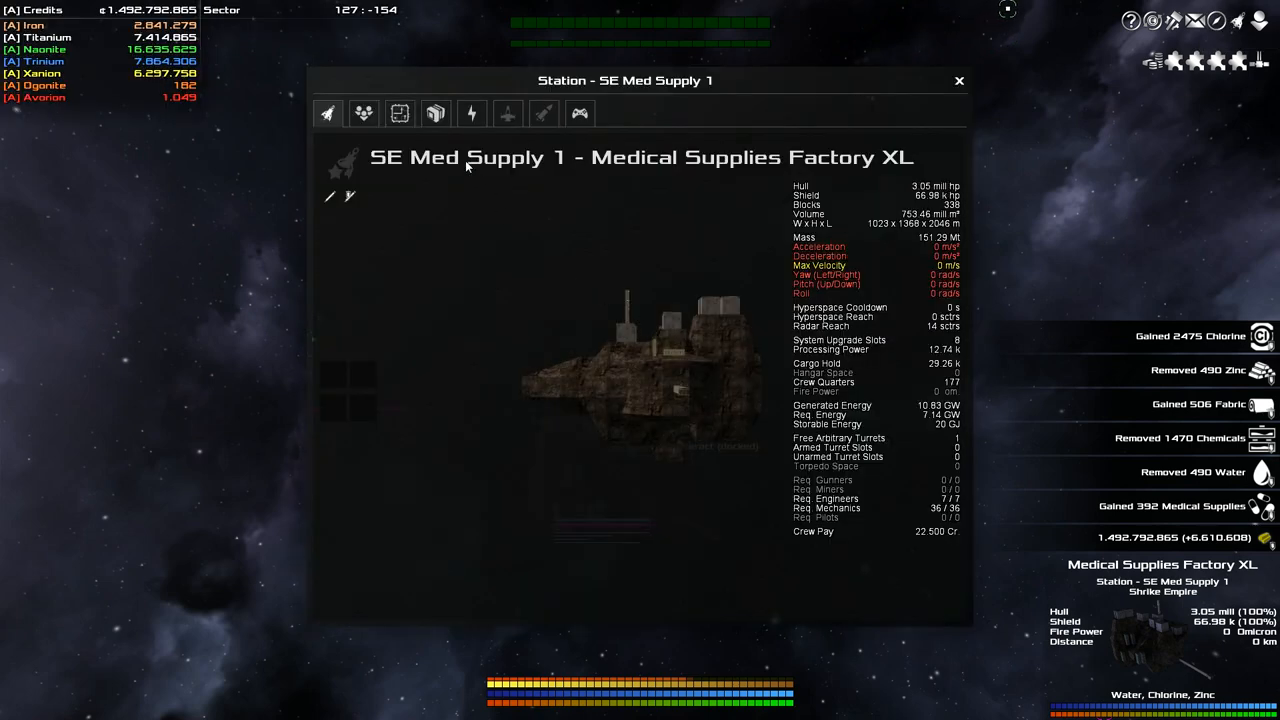
- Show the station's cargo stock of chemicals, chlorine, fabric, medical supplies, water and zinc
{"action": "left_click", "coordinate": [435, 113]}
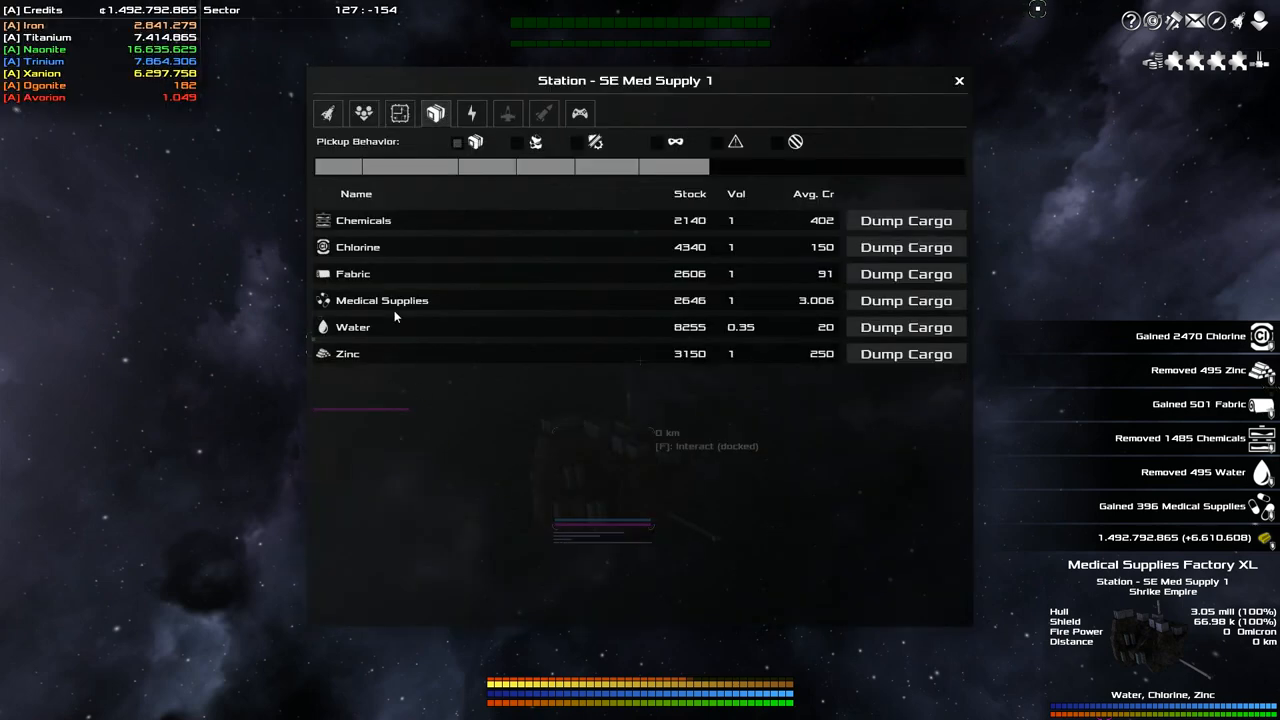
{"action": "mouse_move", "coordinate": [415, 307]}
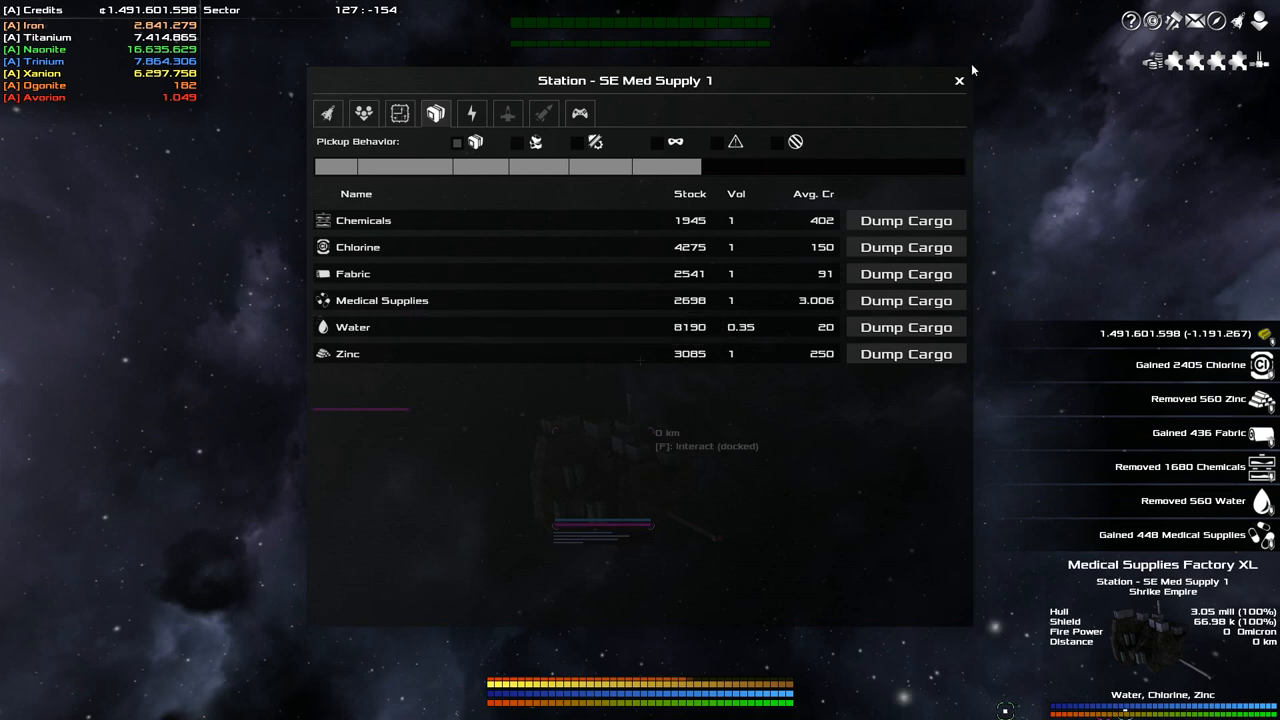
- Close the SE Med Supply 1 cargo window and the reopened Factory window
{"action": "left_click", "coordinate": [958, 80]}
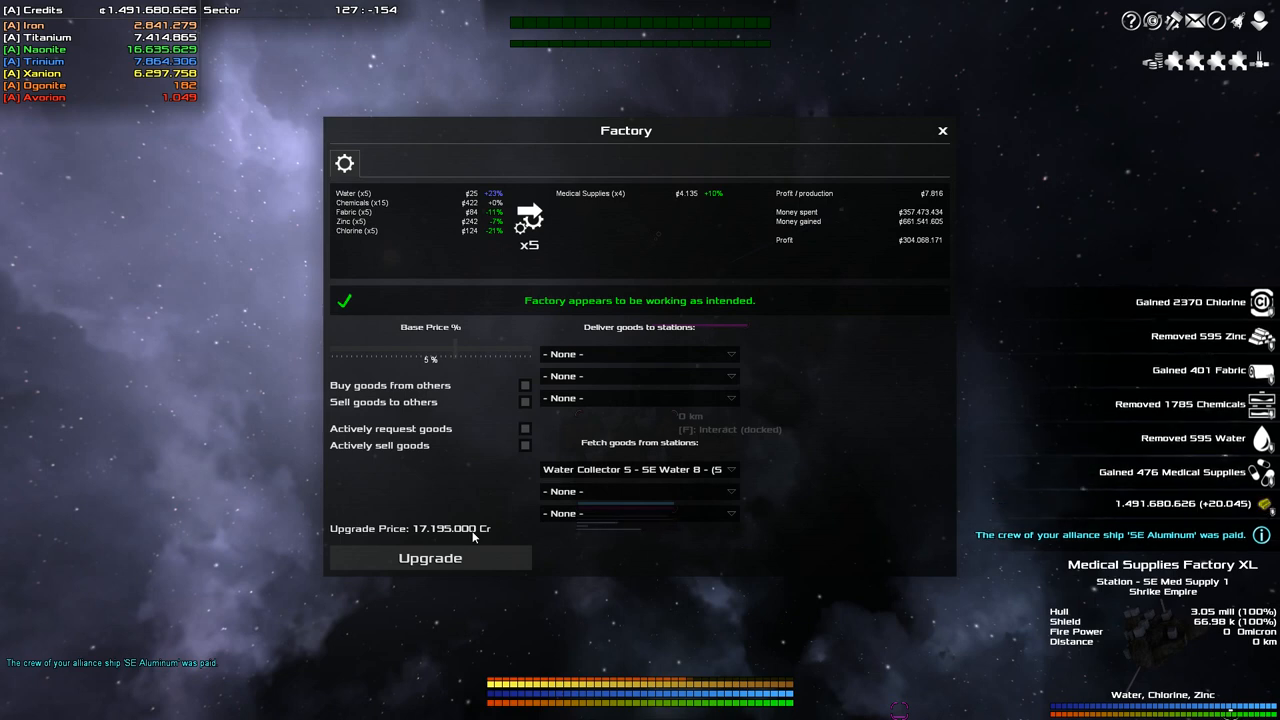
{"action": "left_click", "coordinate": [941, 130]}
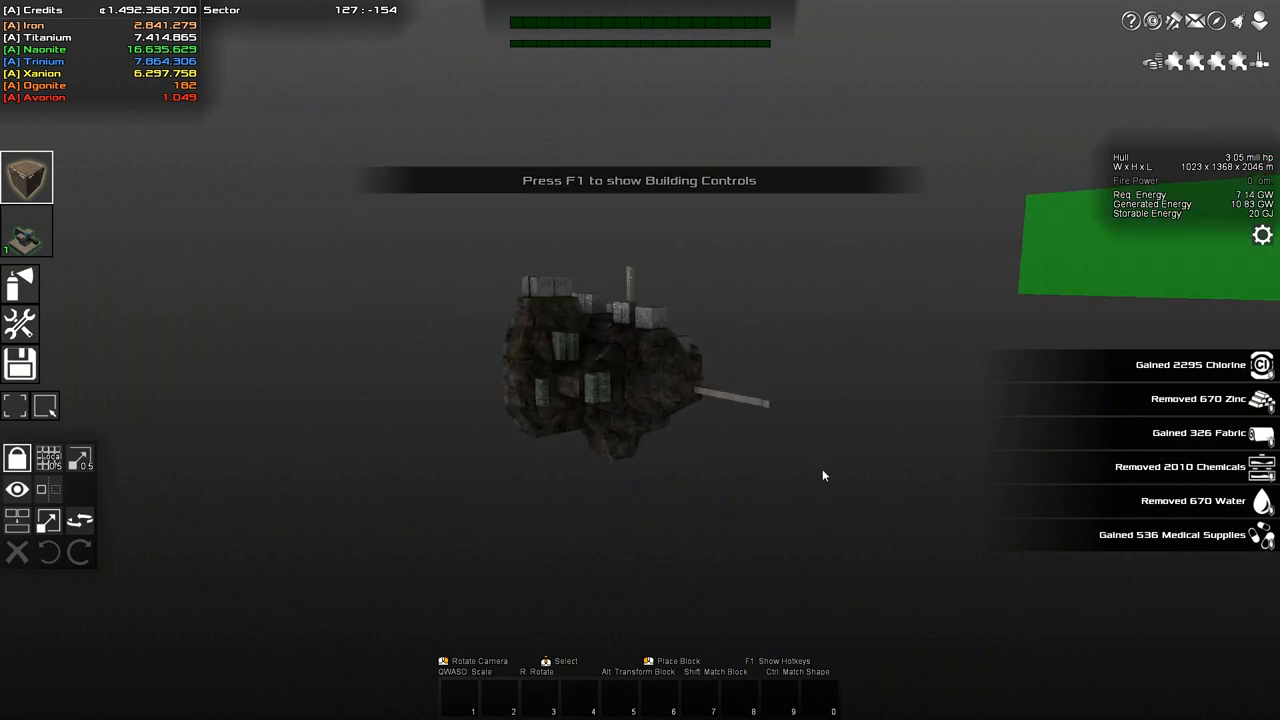
- Enable Show General Stats in the build stats settings to list production capacity
{"action": "left_click", "coordinate": [1262, 235]}
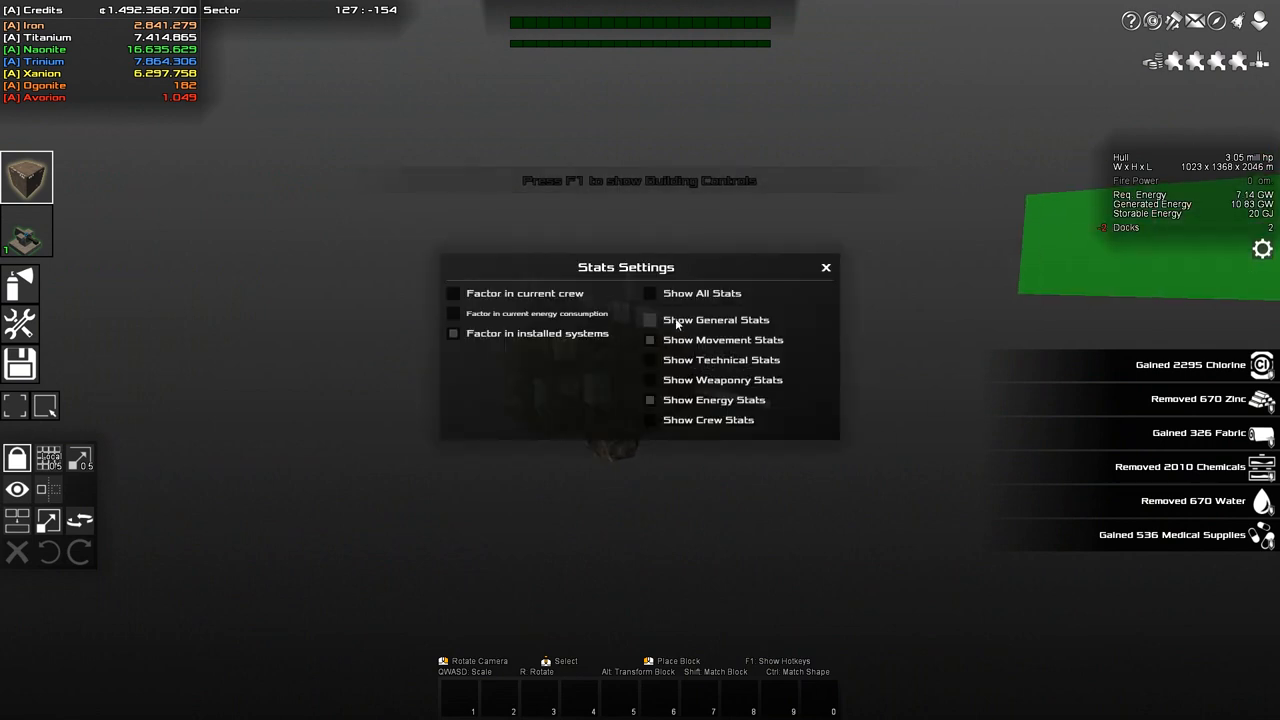
{"action": "left_click", "coordinate": [825, 267]}
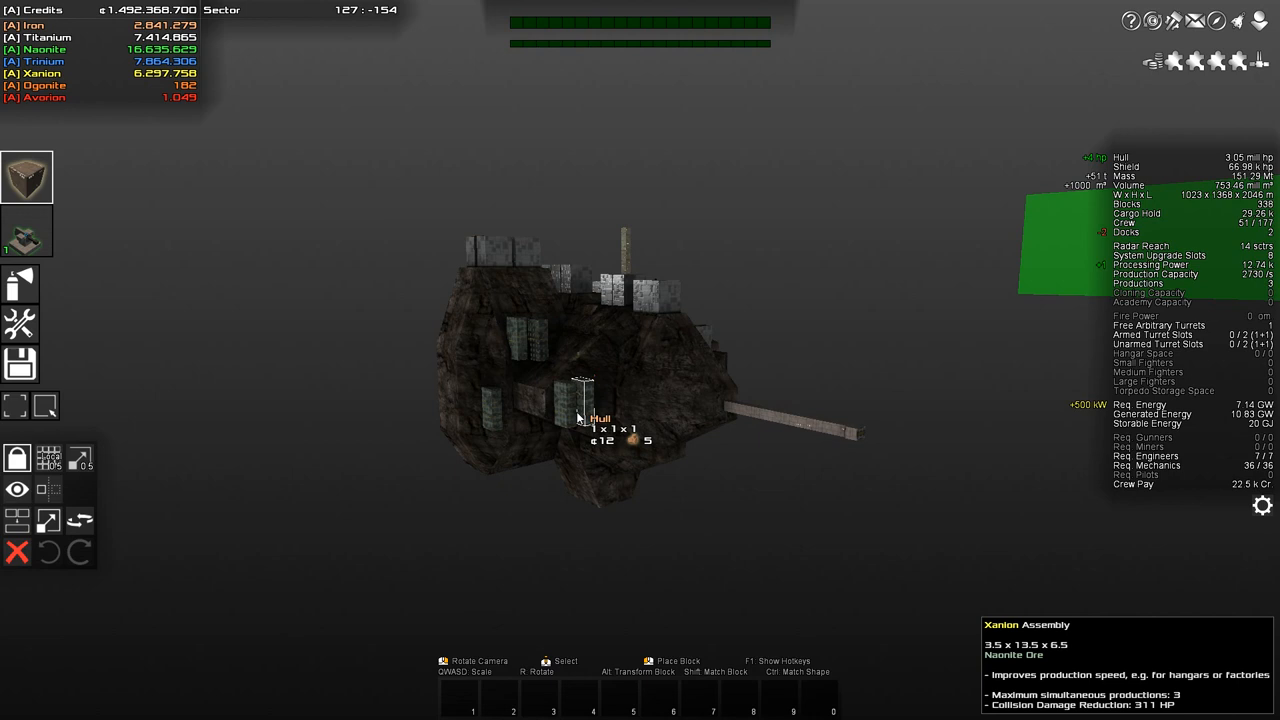
{"action": "mouse_move", "coordinate": [860, 565]}
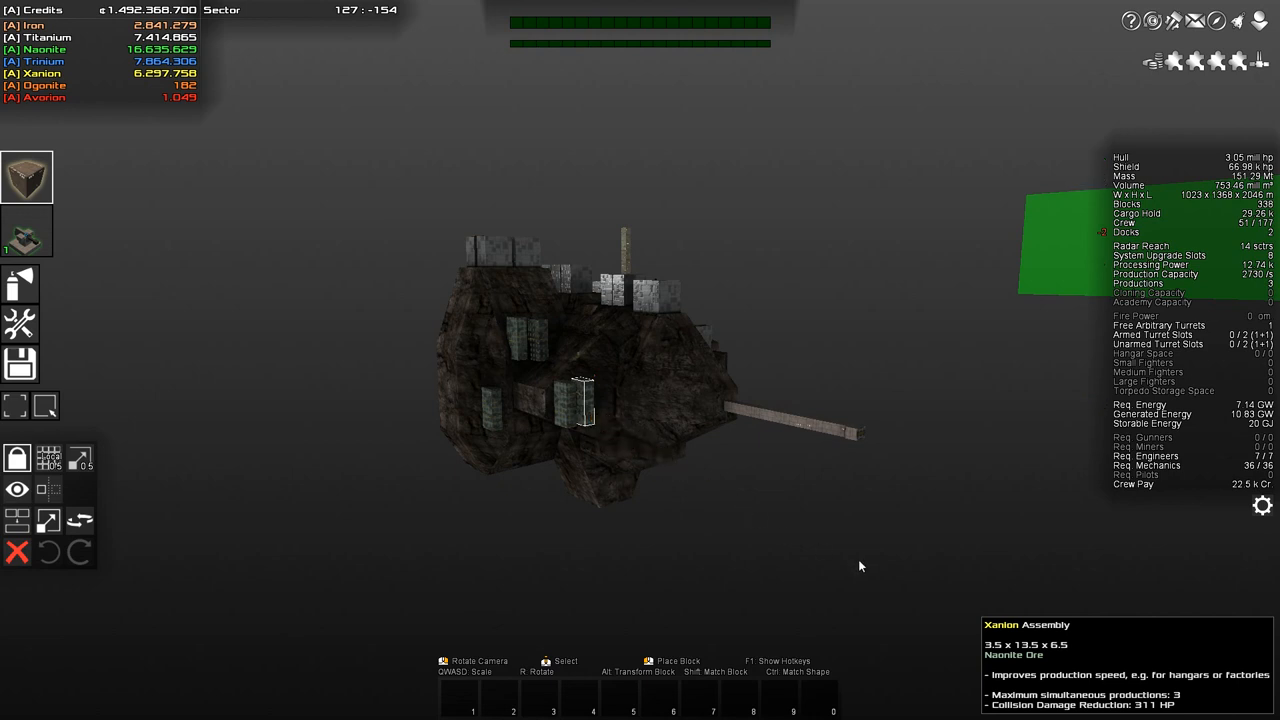
{"action": "mouse_move", "coordinate": [967, 514]}
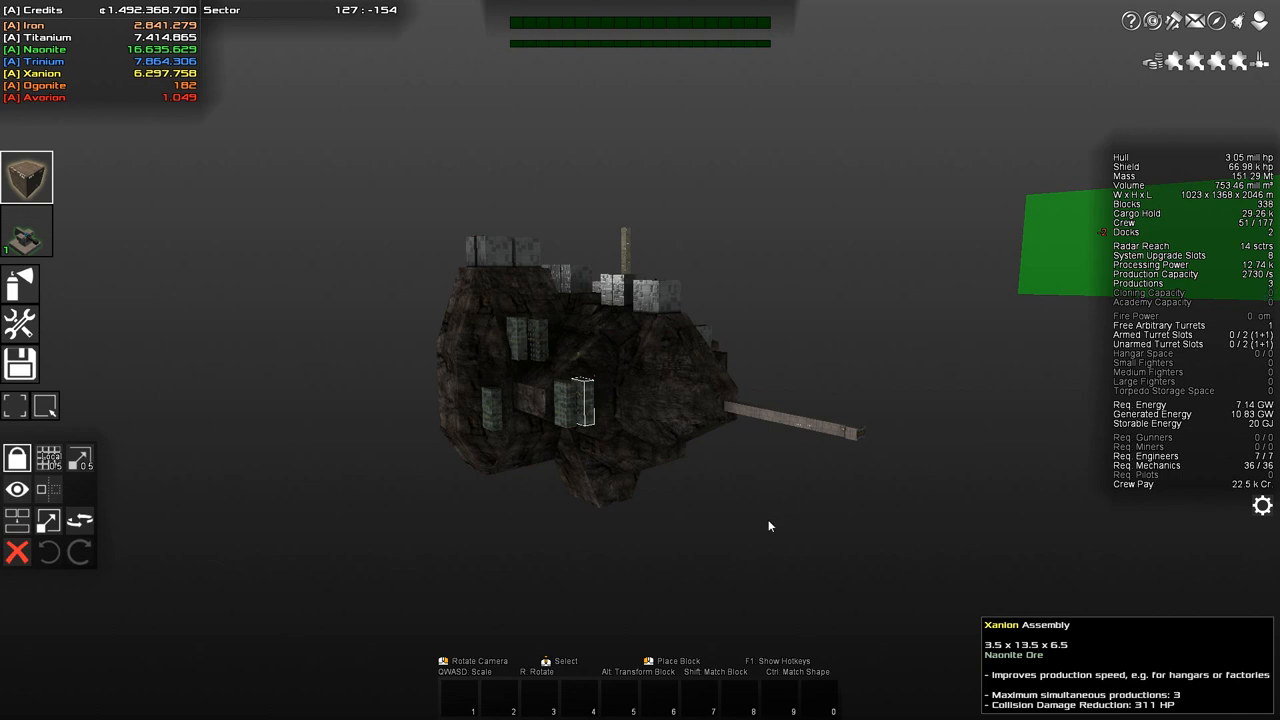
{"action": "mouse_move", "coordinate": [181, 121]}
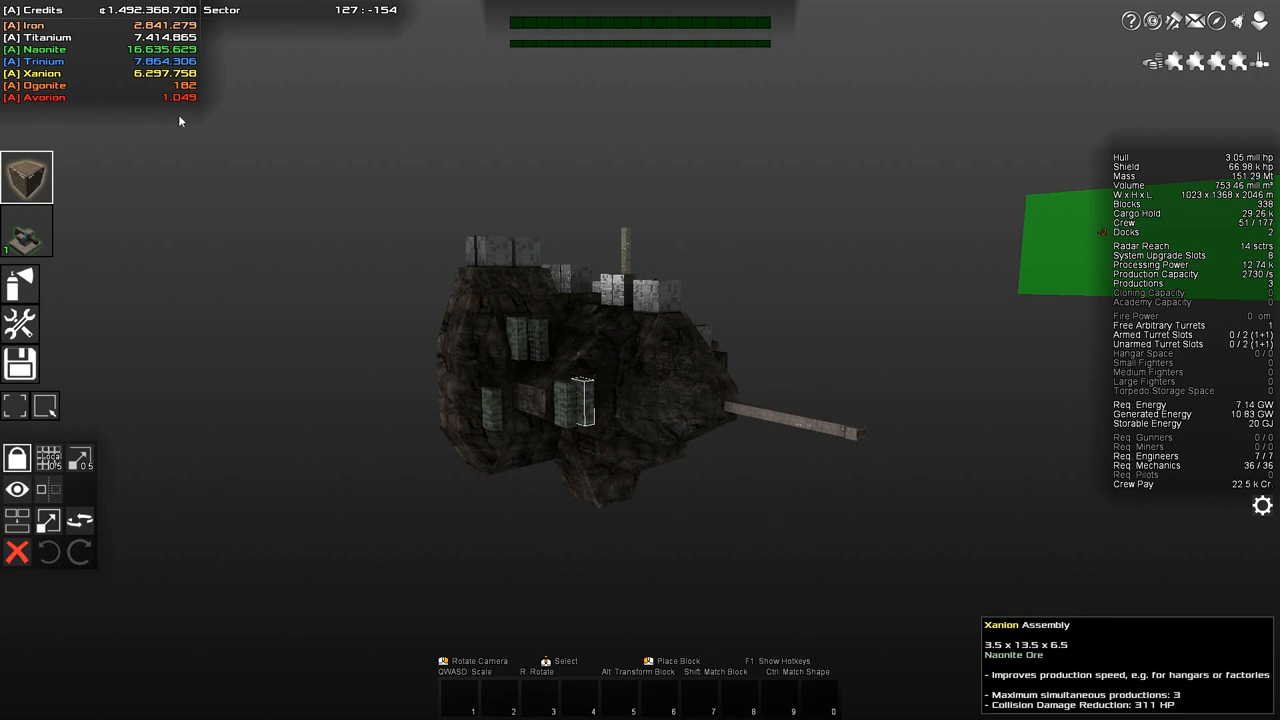